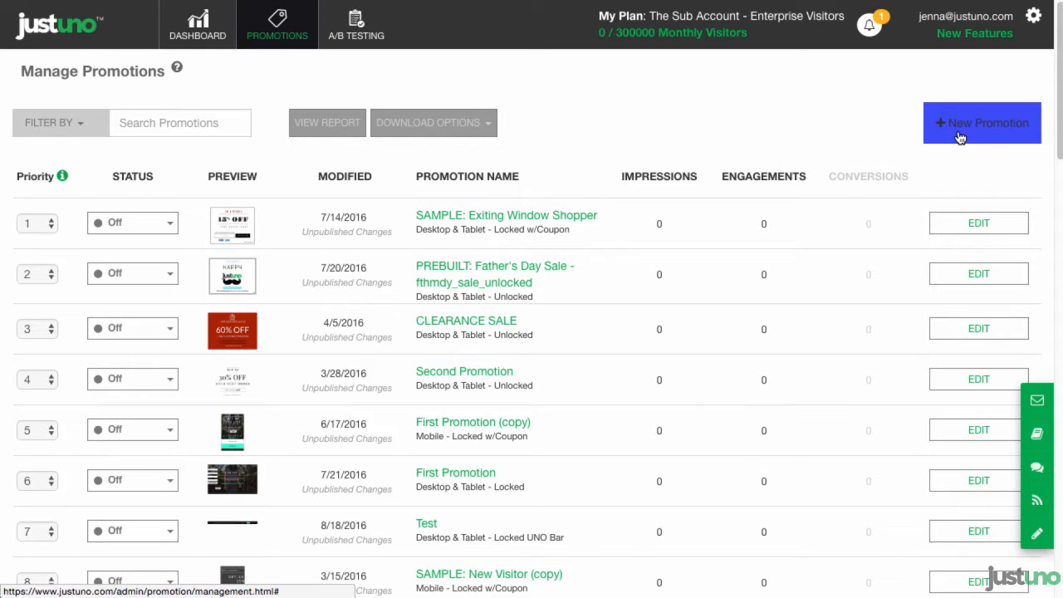
- Start a custom UNO Bar Unlocked promotion named 'Cart Value' with Lock This Offer set to No
{"action": "left_click", "coordinate": [982, 123]}
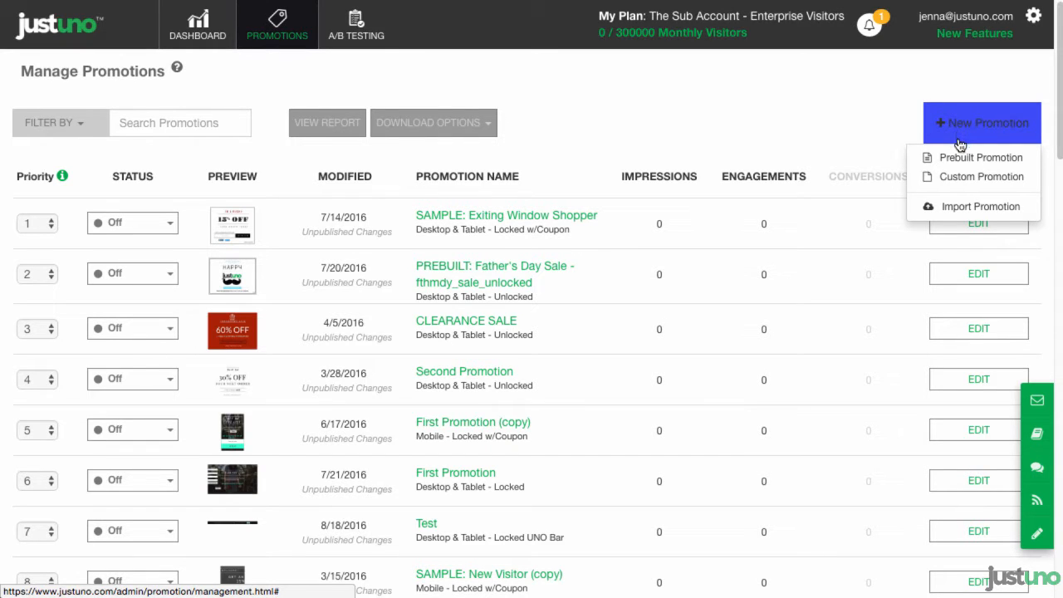
{"action": "left_click", "coordinate": [980, 176]}
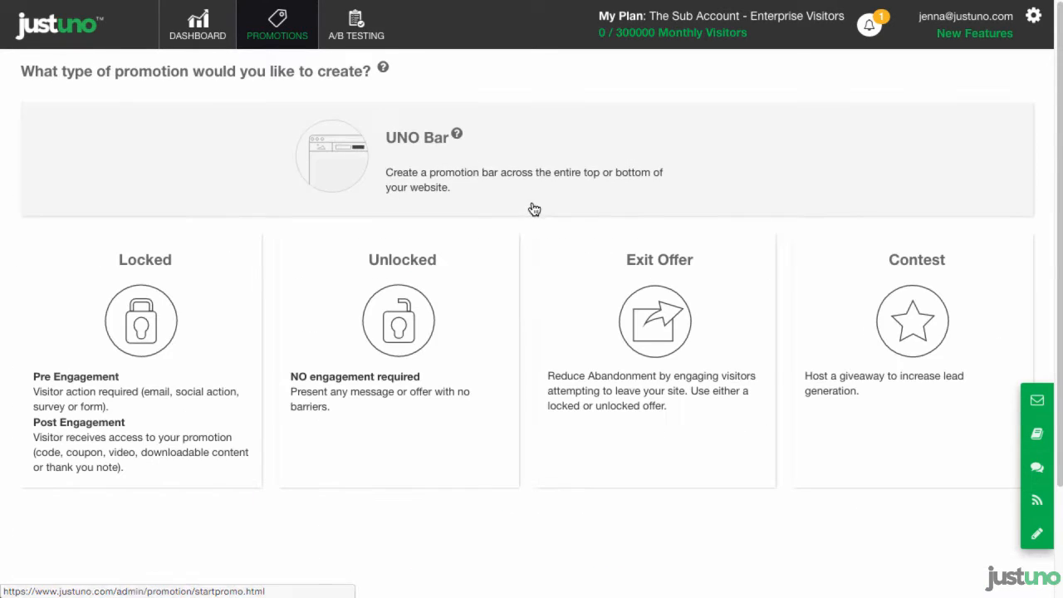
{"action": "left_click", "coordinate": [402, 166]}
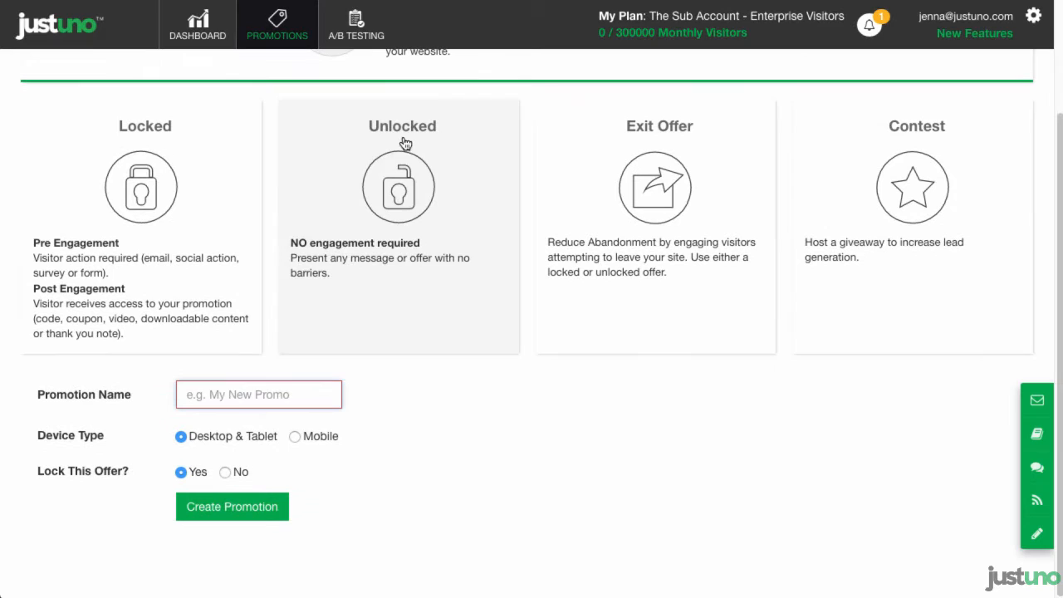
{"action": "type", "text": "Cart Value"}
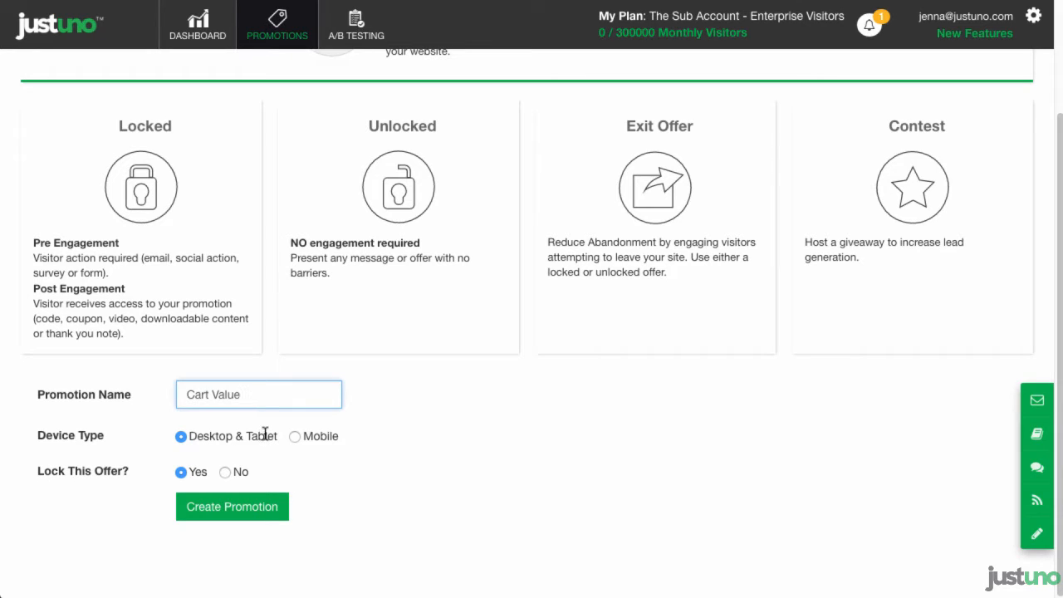
{"action": "left_click", "coordinate": [225, 472]}
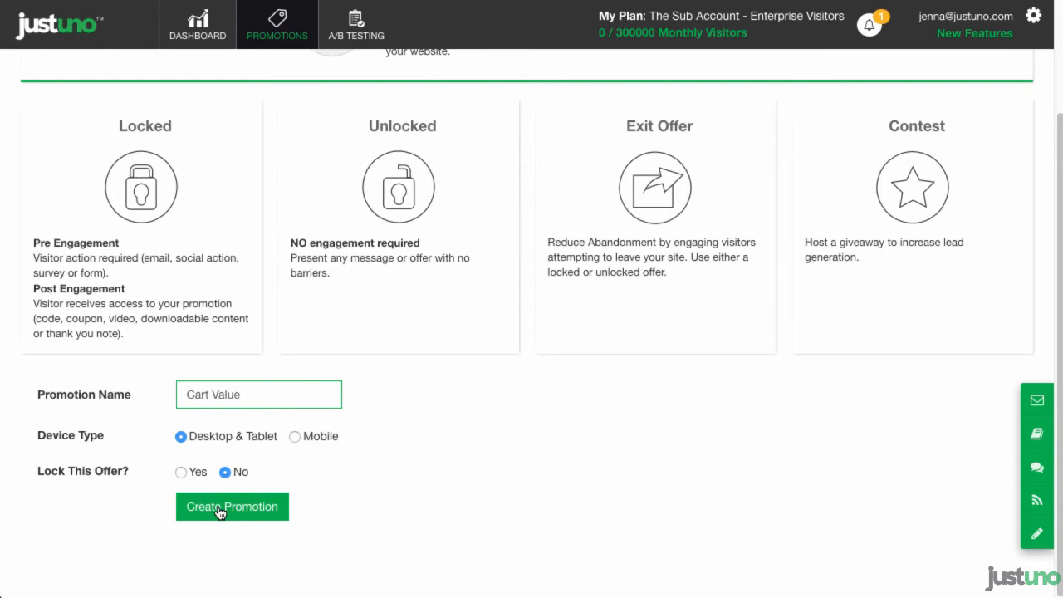
- Create the promotion, set the bar text to 'Your Almost There, only till Free Shipping', and change its font
{"action": "left_click", "coordinate": [232, 507]}
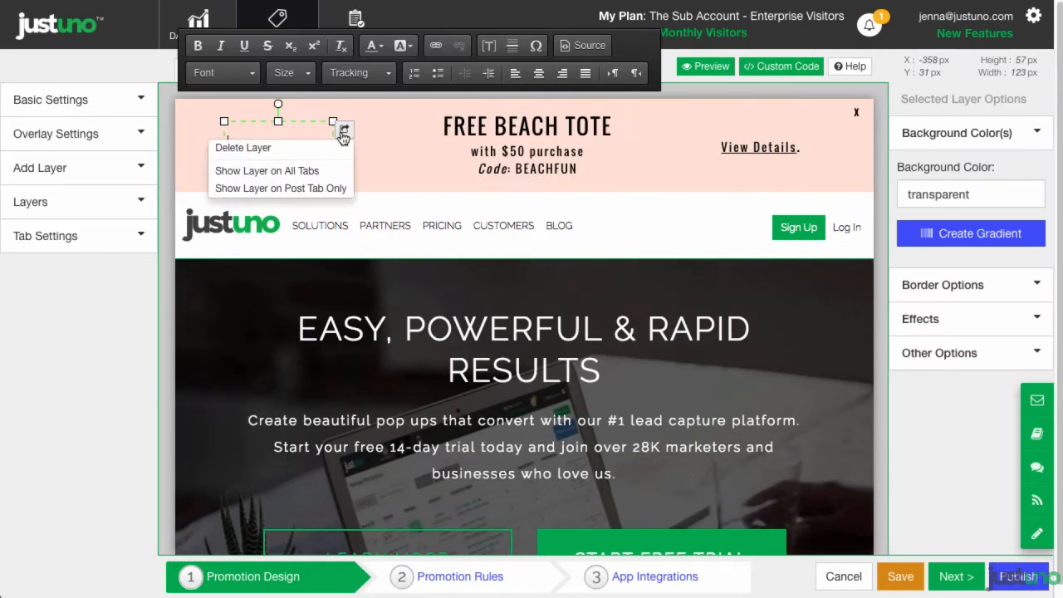
{"action": "type", "text": "Your Almost There, only t"}
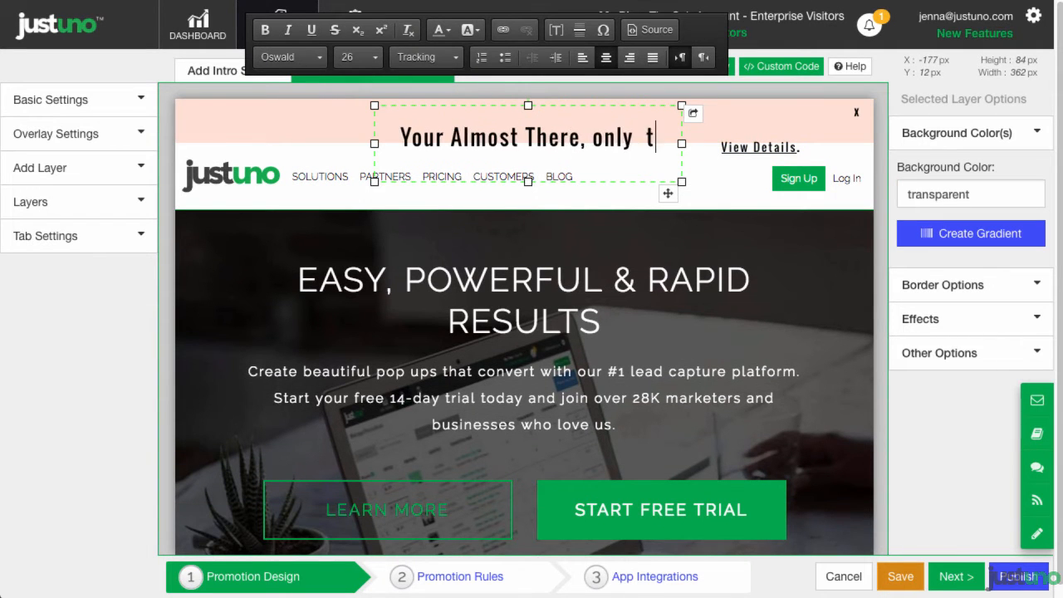
{"action": "type", "text": "ill Free Shipping"}
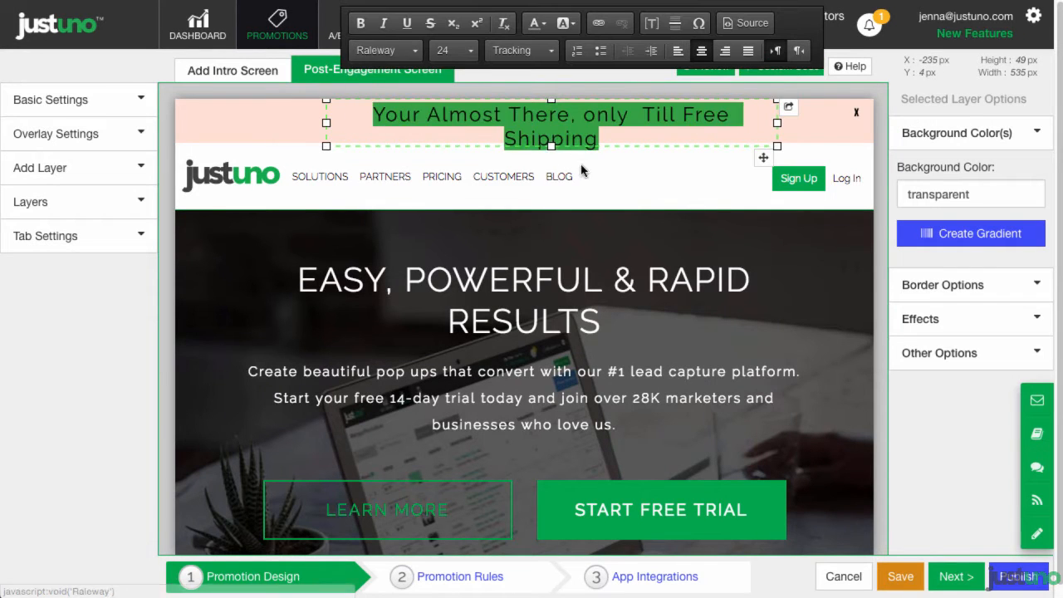
{"action": "left_click", "coordinate": [970, 194]}
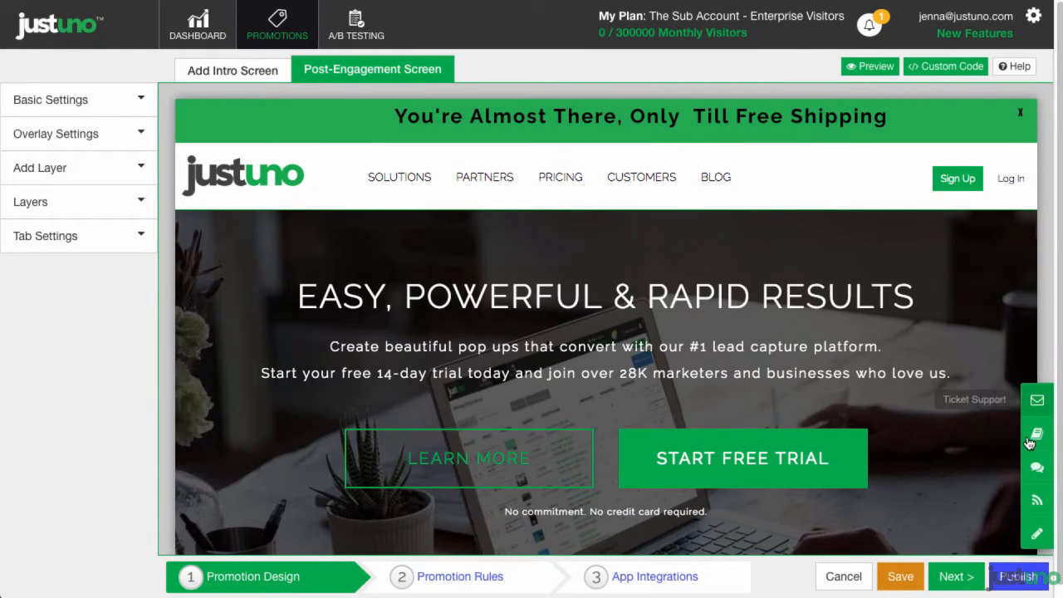
{"action": "mouse_move", "coordinate": [1036, 434]}
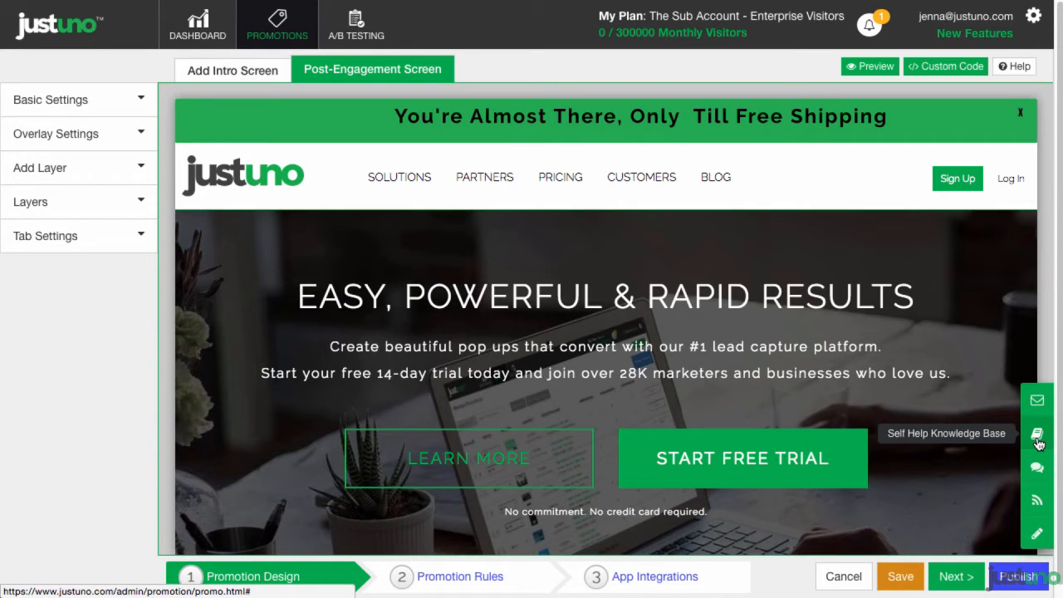
- Search the Self Help Knowledge Base for 'increa' and scroll through the free-shipping article
{"action": "left_click", "coordinate": [1037, 433]}
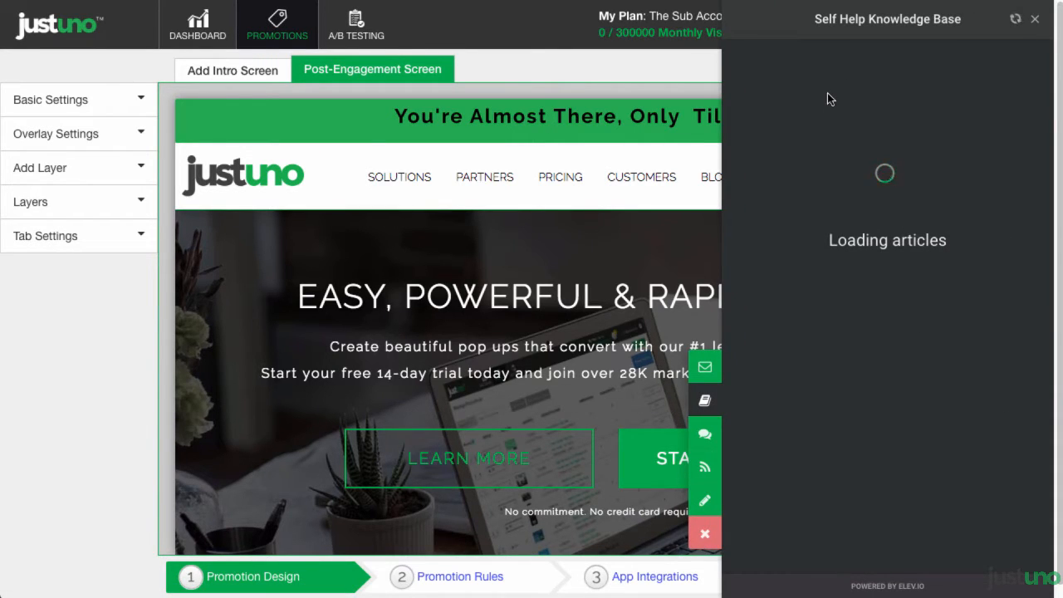
{"action": "type", "text": "increa"}
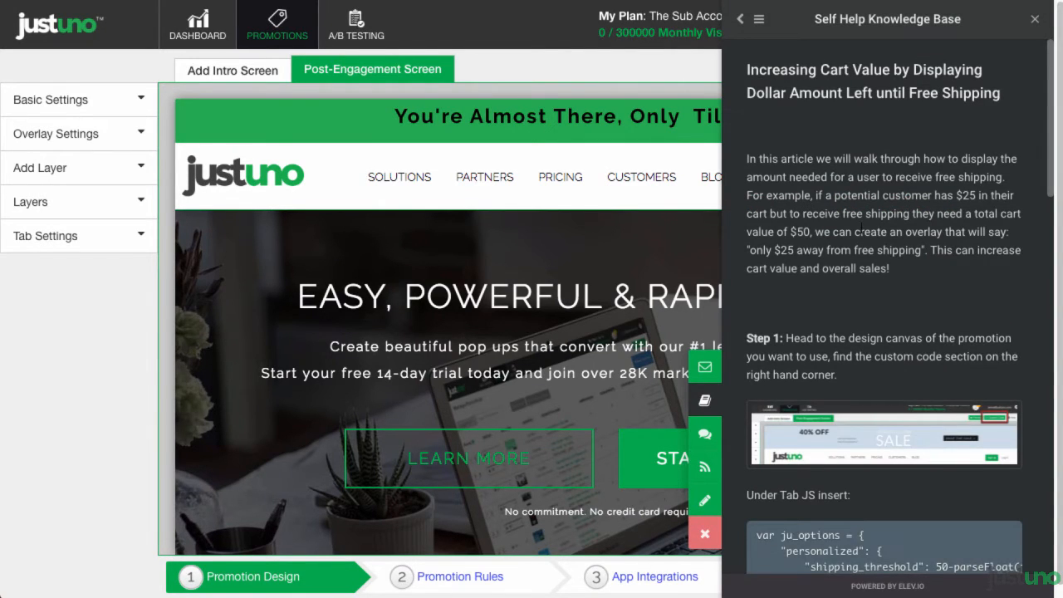
{"action": "scroll", "scroll_direction": "down", "scroll_amount": 3}
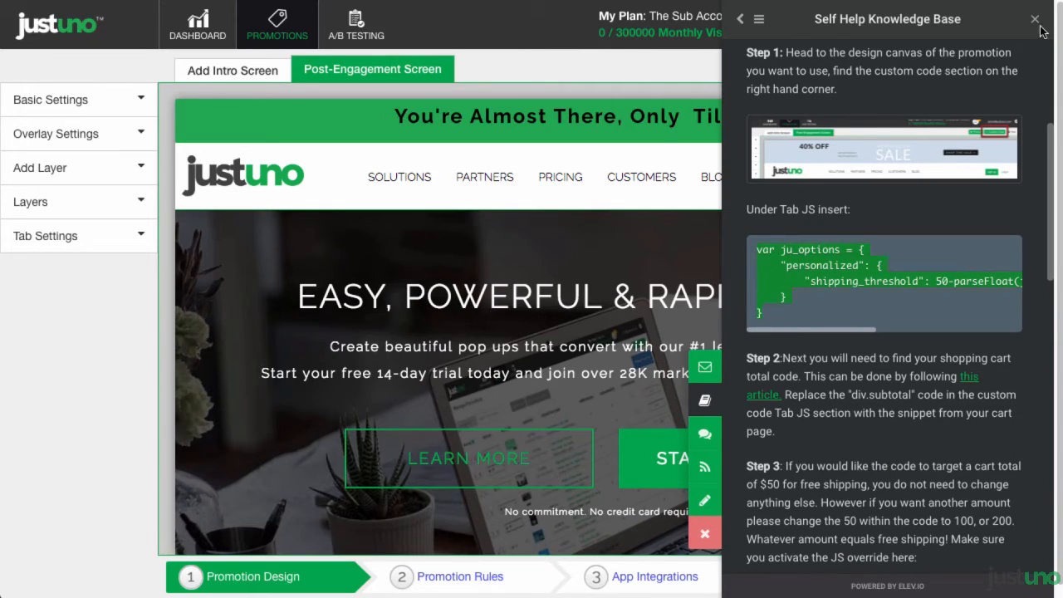
- Put the shipping-threshold snippet in the promotion's TAB JS and turn Override Default JS on
{"action": "left_click", "coordinate": [1034, 19]}
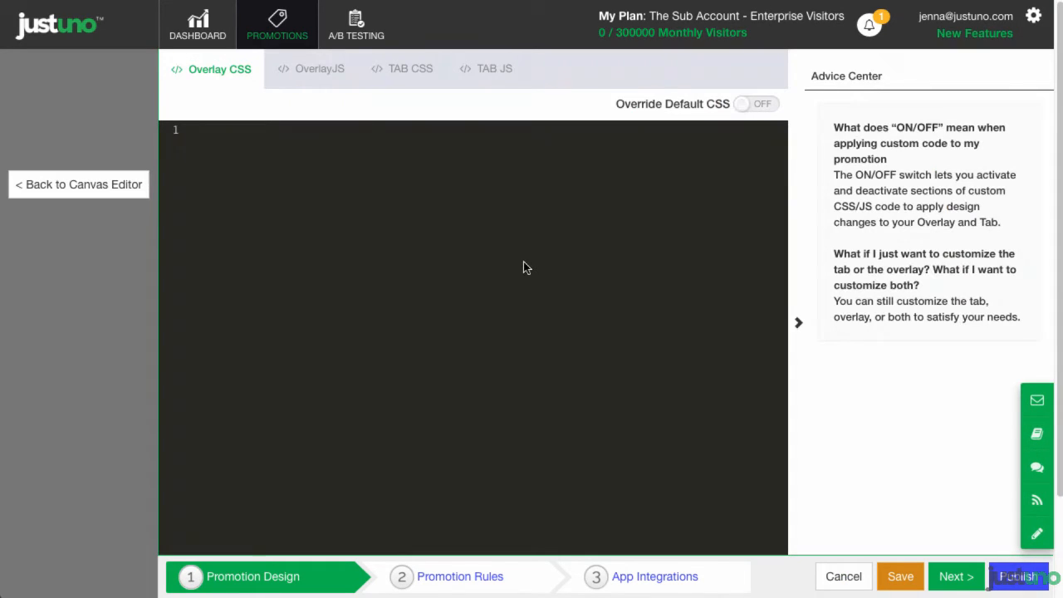
{"action": "left_click", "coordinate": [494, 68]}
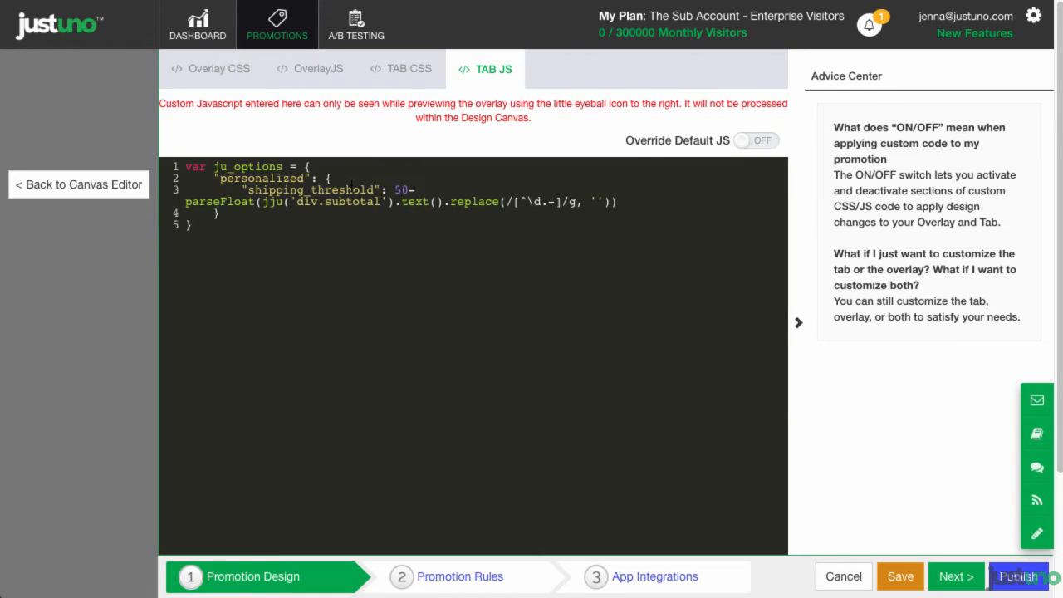
{"action": "left_click", "coordinate": [755, 140]}
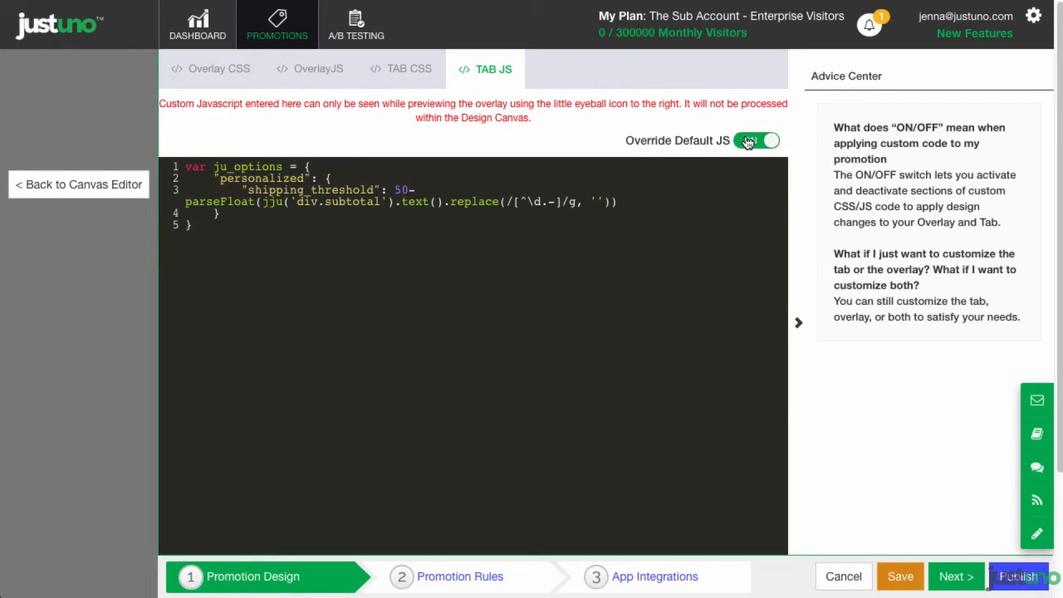
{"action": "left_click", "coordinate": [756, 139]}
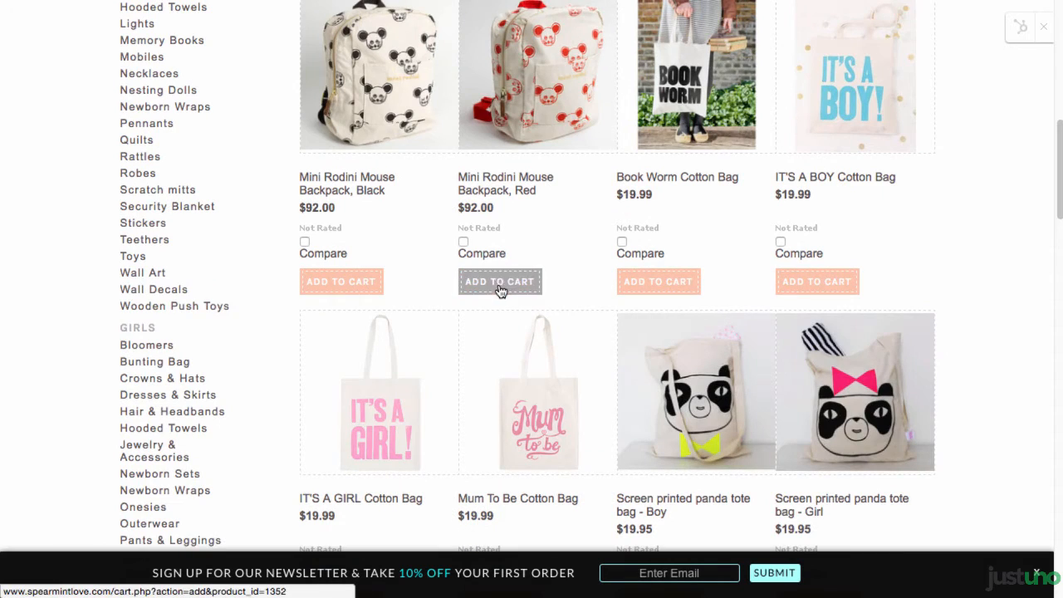
- Add the red mouse backpack to the cart and inspect the $172.00 subtotal's page code
{"action": "left_click", "coordinate": [499, 281]}
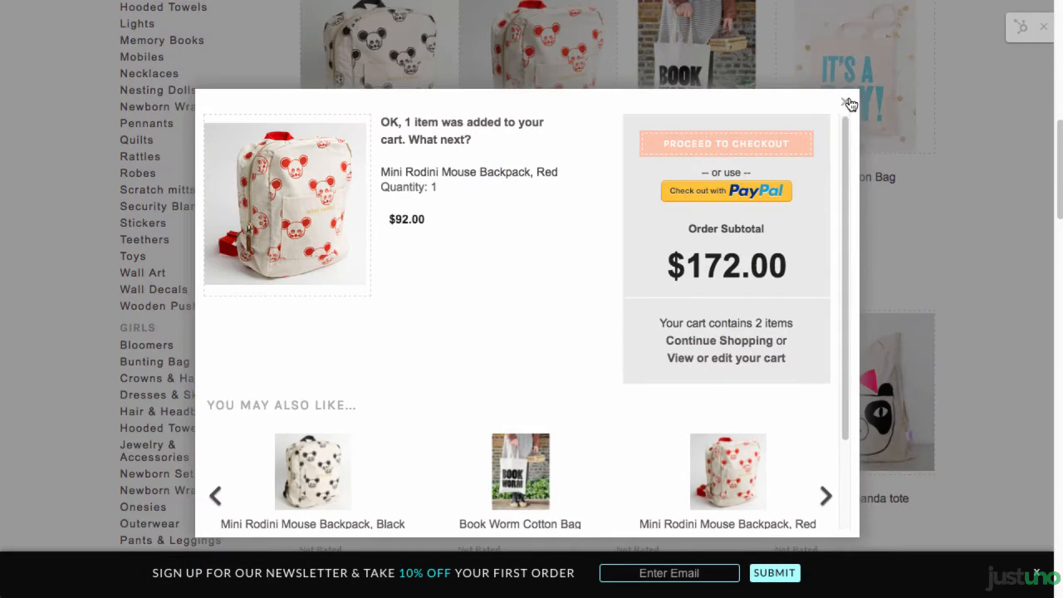
{"action": "left_click", "coordinate": [847, 99]}
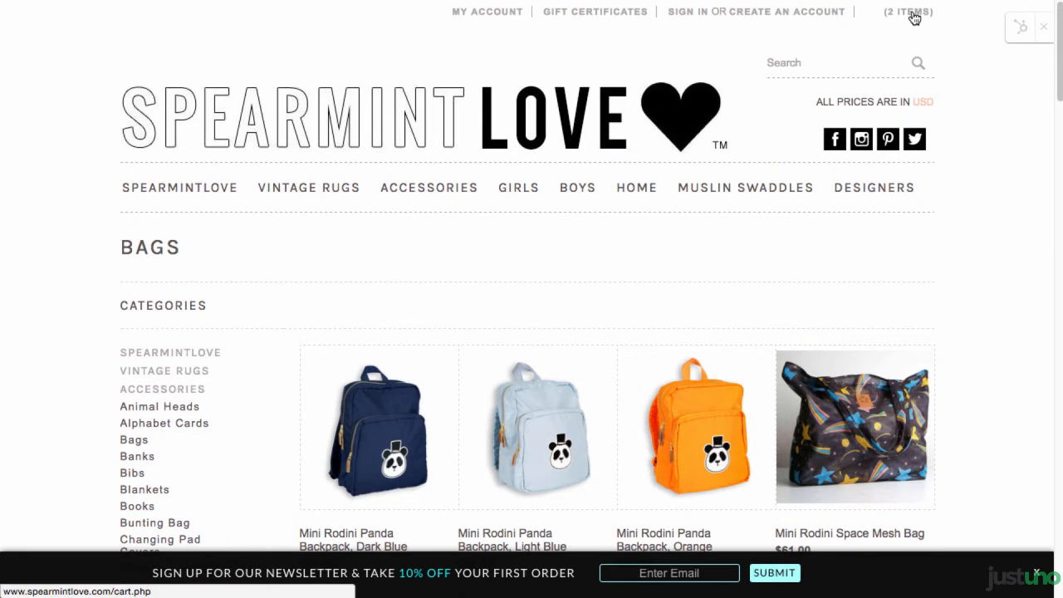
{"action": "left_click", "coordinate": [908, 12]}
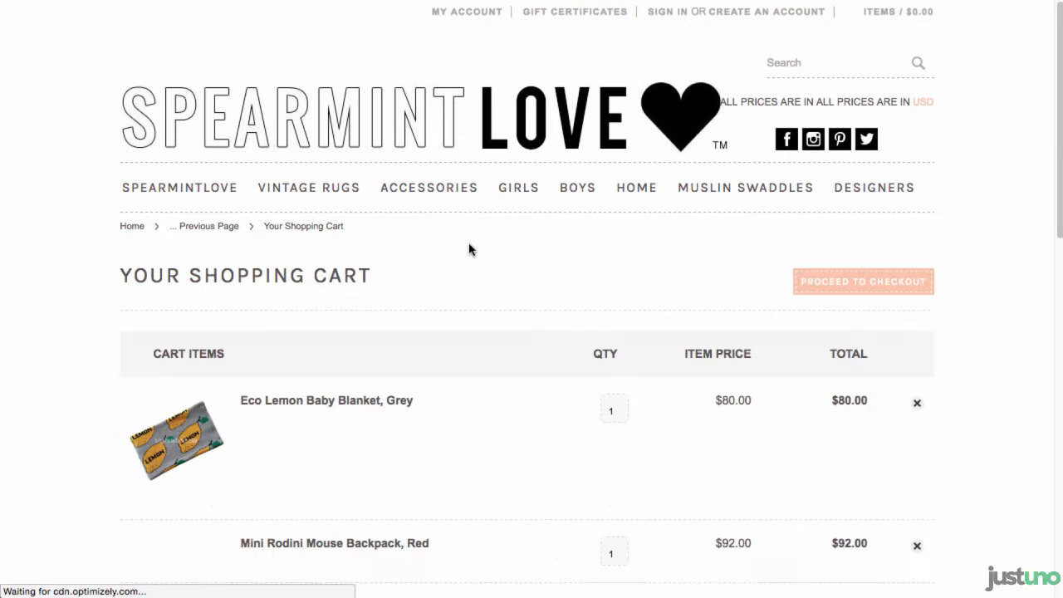
{"action": "scroll", "scroll_direction": "down", "scroll_amount": 3}
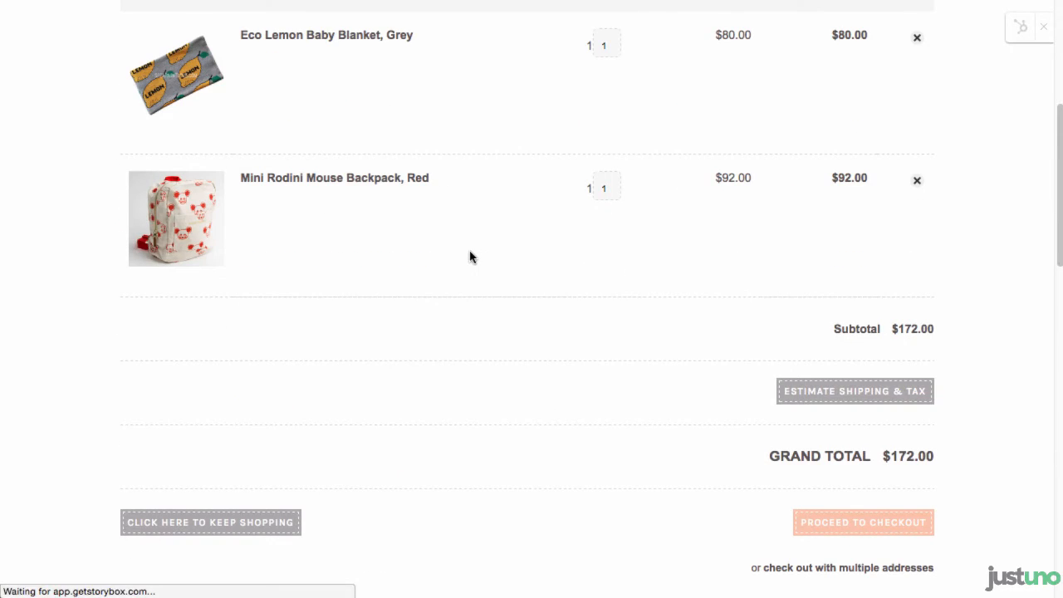
{"action": "right_click", "coordinate": [907, 328]}
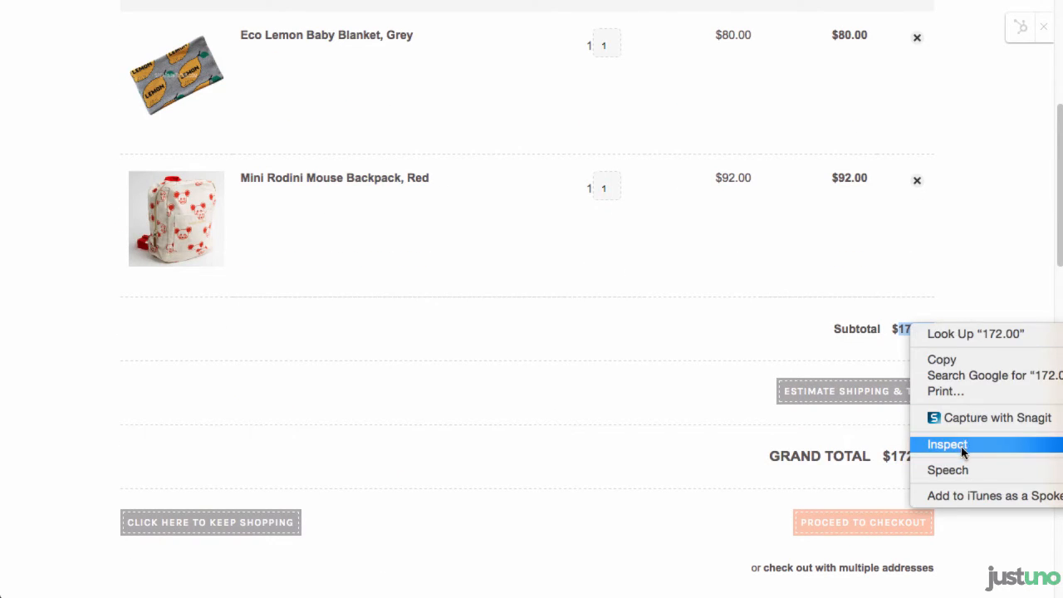
{"action": "left_click", "coordinate": [947, 444]}
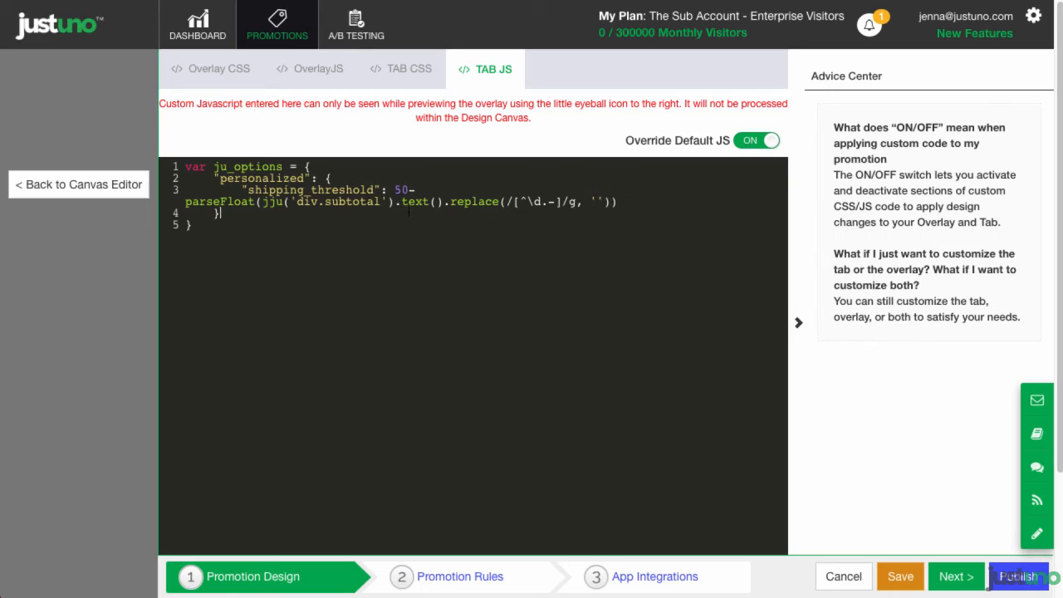
- Replace 'div.subtotal' with '.SubTotal.First .ProductPrice' in Tab JS, then open Promotion Rules
{"action": "double_click", "coordinate": [338, 202]}
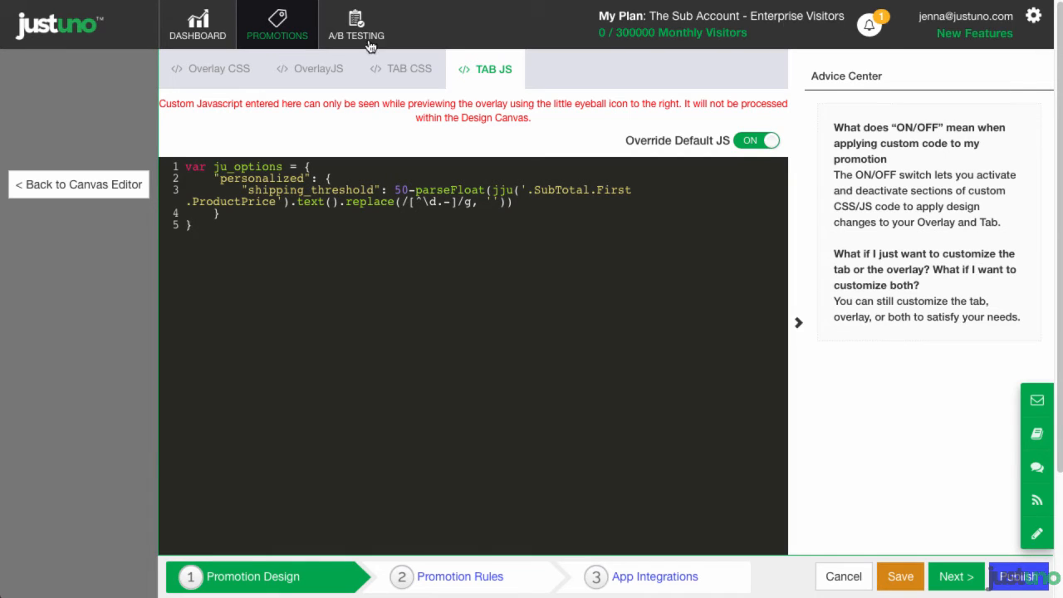
{"action": "left_click", "coordinate": [78, 184]}
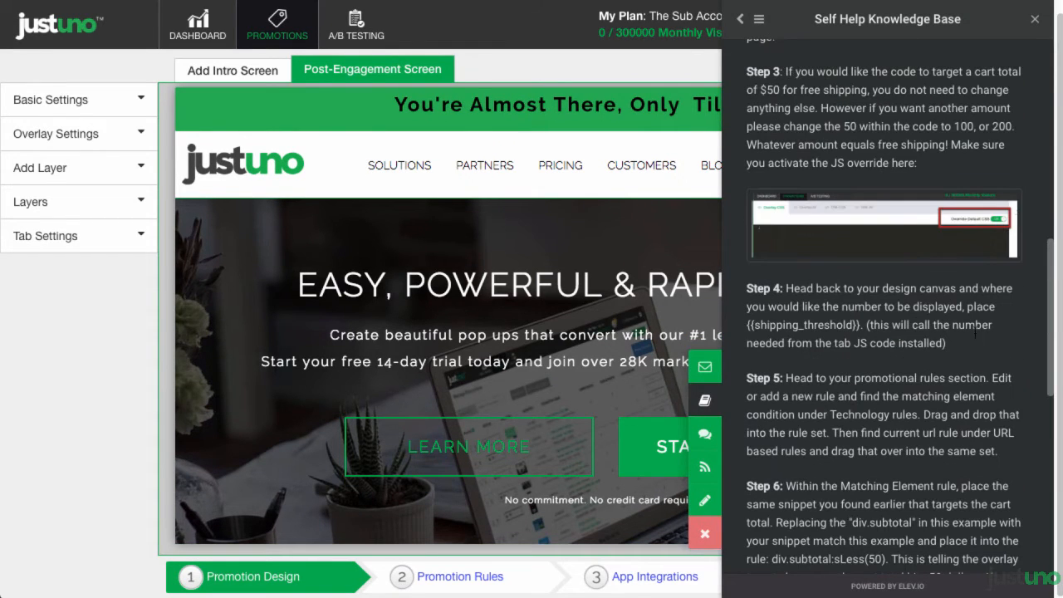
{"action": "left_click", "coordinate": [1034, 19]}
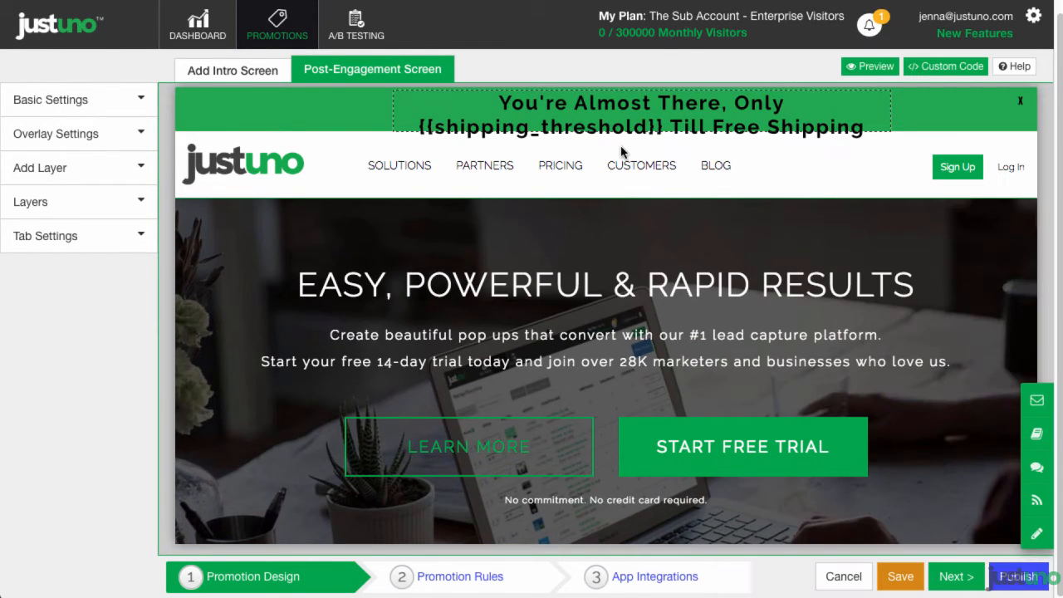
{"action": "left_click", "coordinate": [956, 576]}
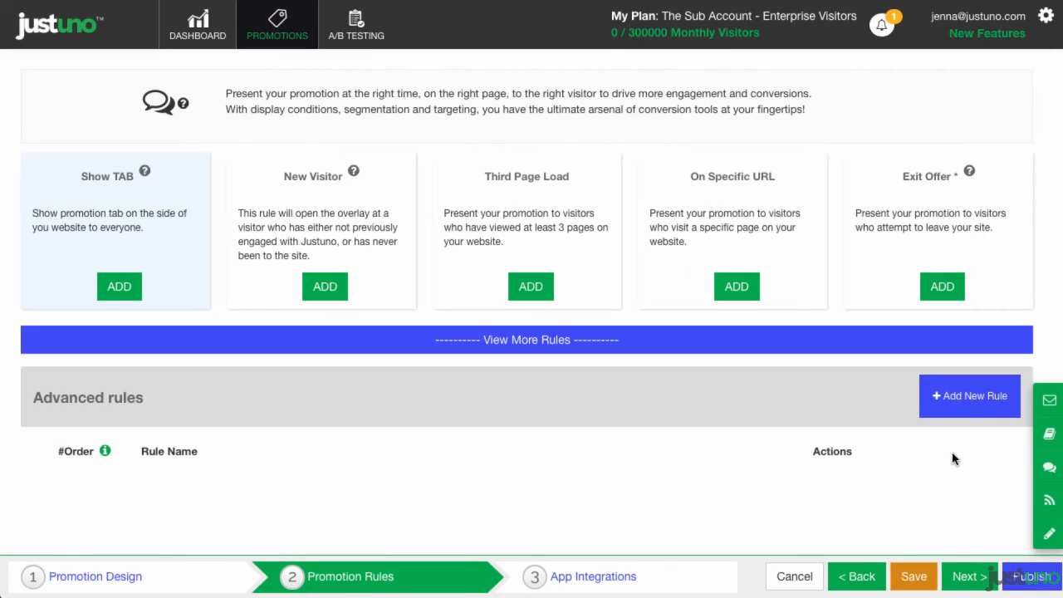
- Add a rule for 'shoppingcart' URLs where '.Subtotal.First .ProductPrice:sLess(50)' exists, and save it
{"action": "left_click", "coordinate": [969, 395]}
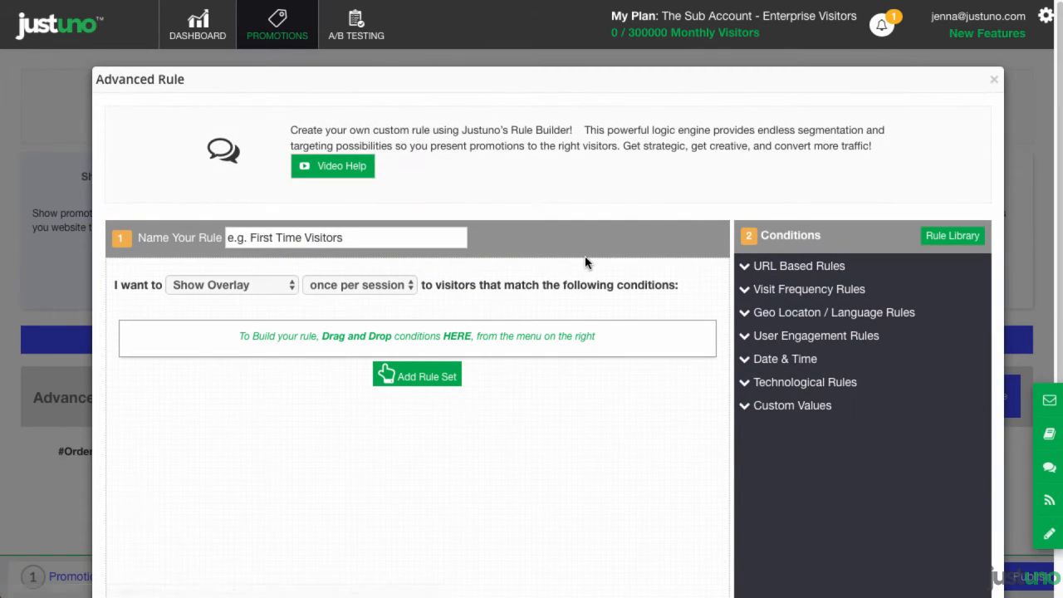
{"action": "left_click", "coordinate": [359, 285]}
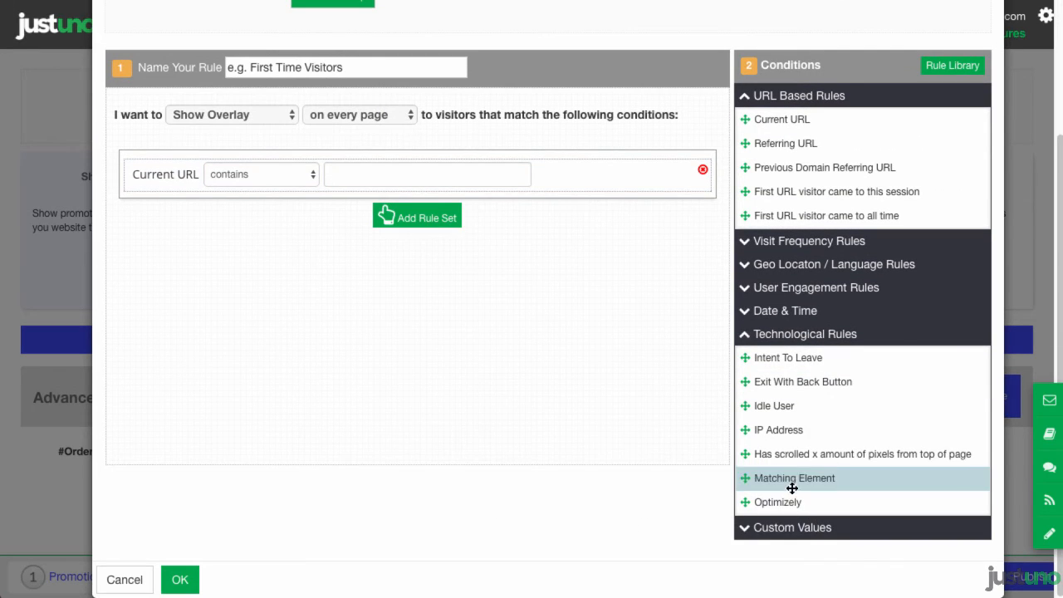
{"action": "left_click", "coordinate": [794, 478]}
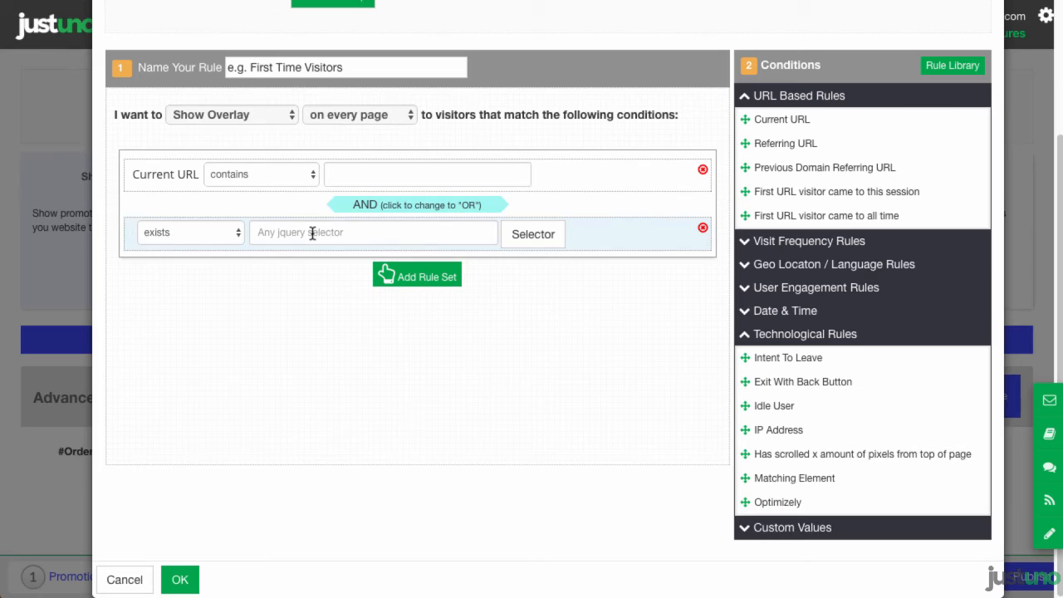
{"action": "type", "text": "car"}
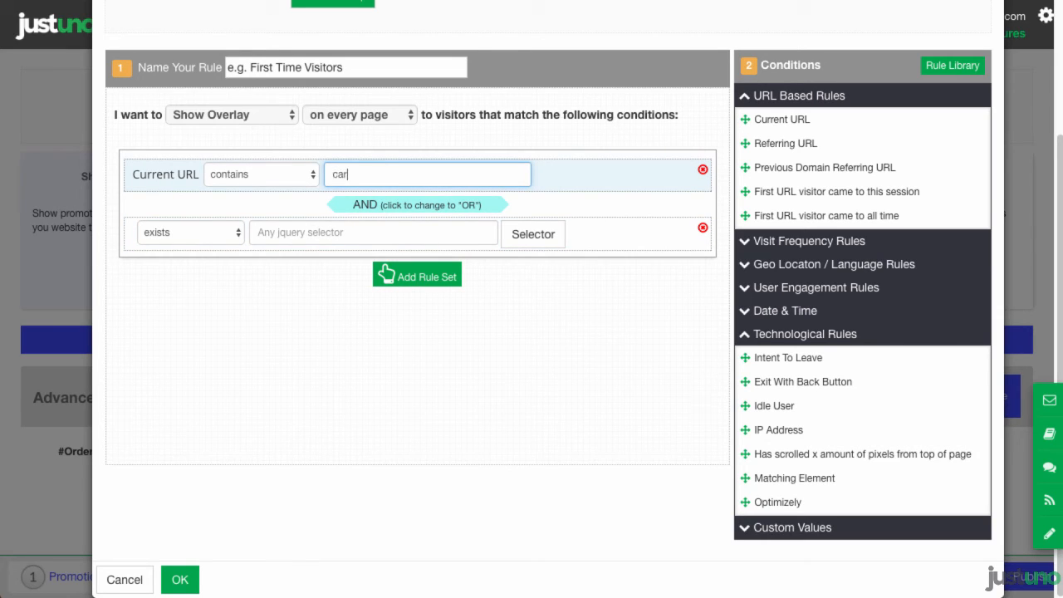
{"action": "key", "text": "Backspace"}
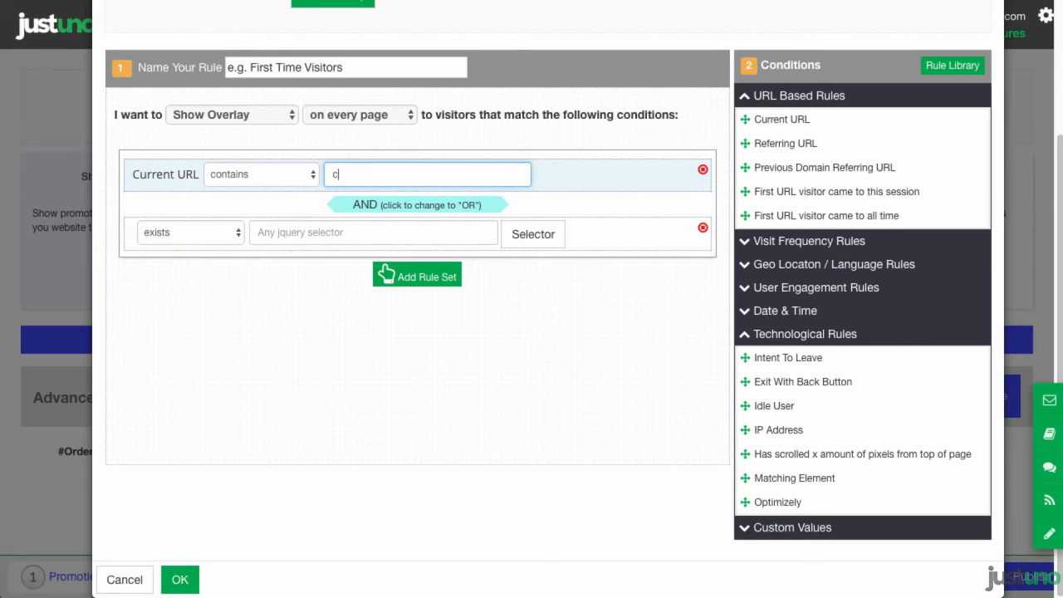
{"action": "type", "text": "shoppingcart"}
{"action": "left_click", "coordinate": [373, 233]}
{"action": "type", "text": ".Subtotal.First .ProductPrice:sLess("}
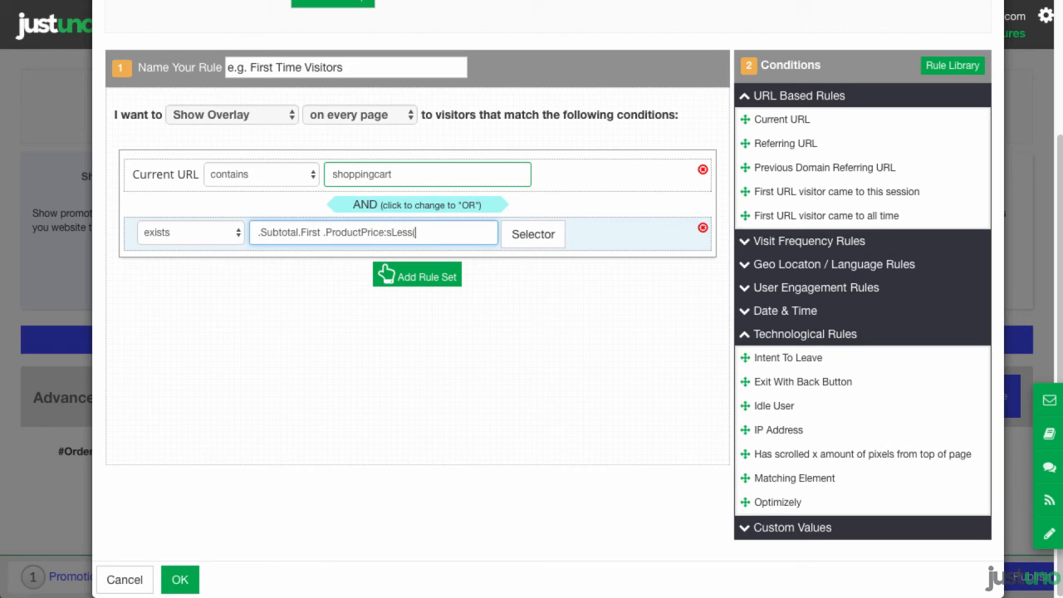
{"action": "type", "text": "50)"}
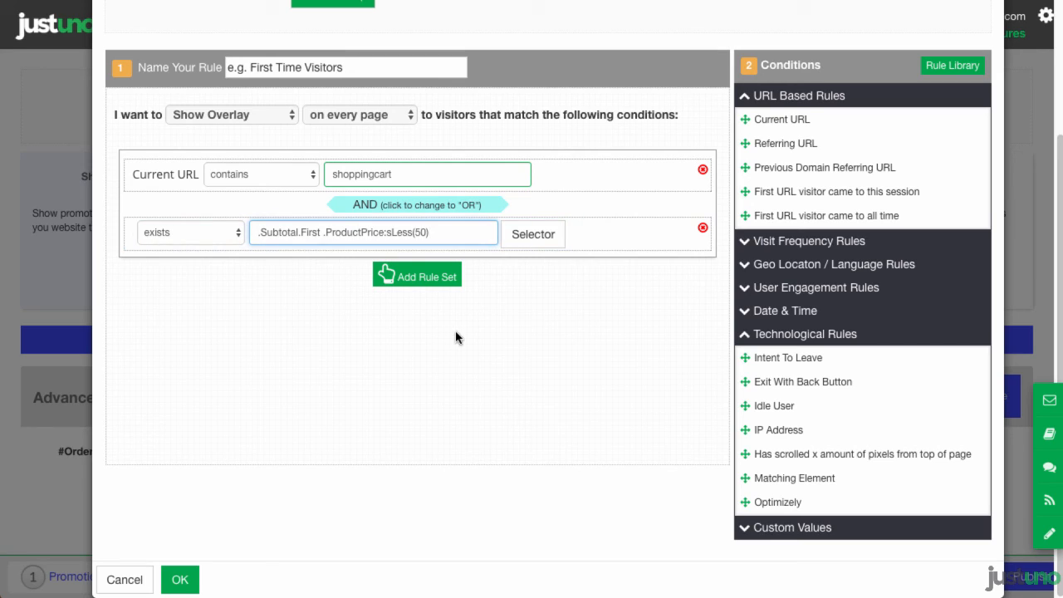
{"action": "mouse_move", "coordinate": [453, 335]}
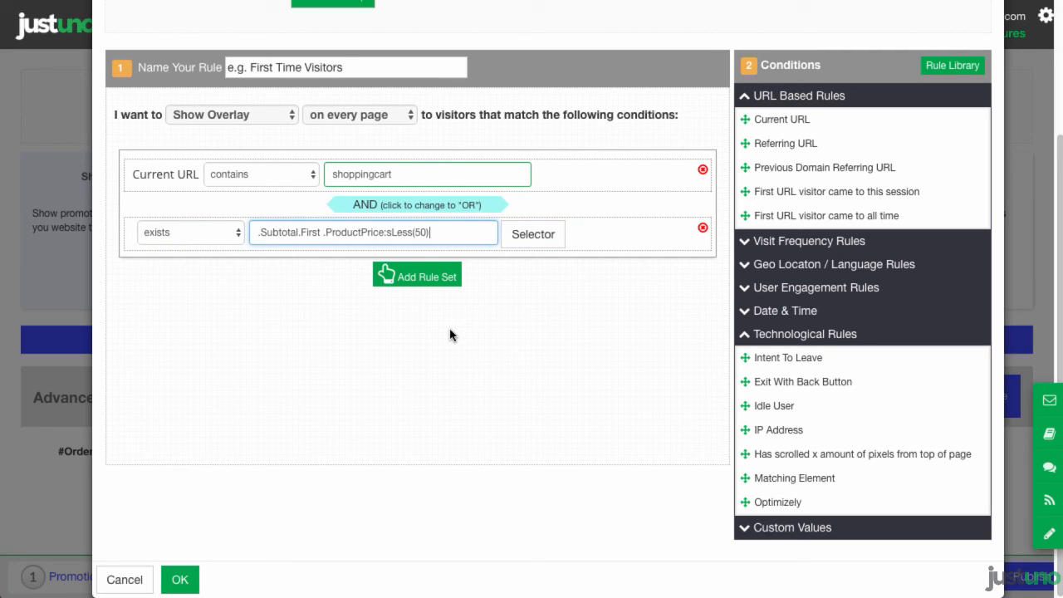
{"action": "mouse_move", "coordinate": [442, 349]}
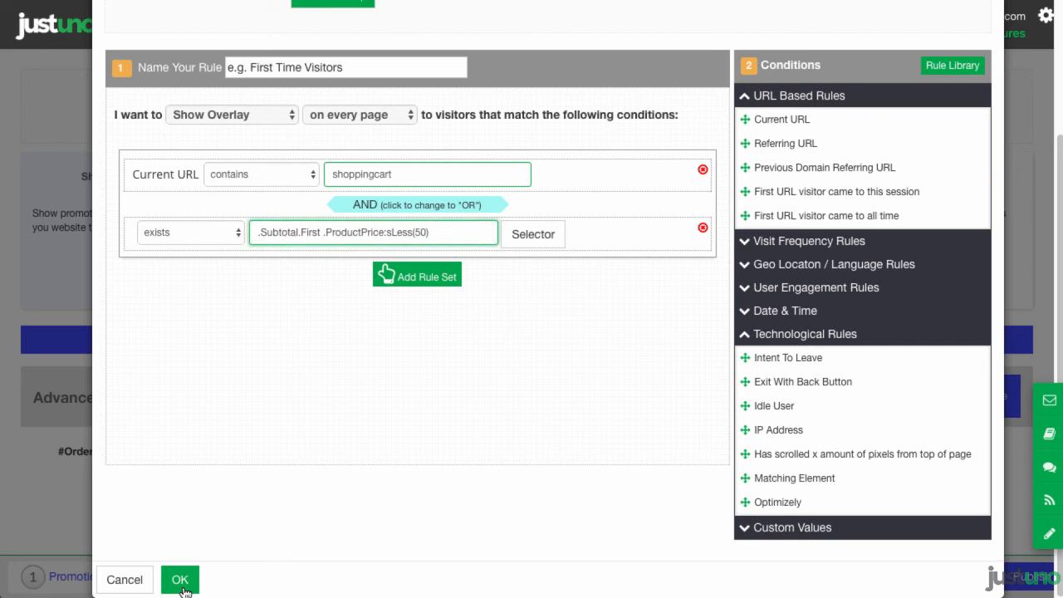
{"action": "left_click", "coordinate": [180, 579]}
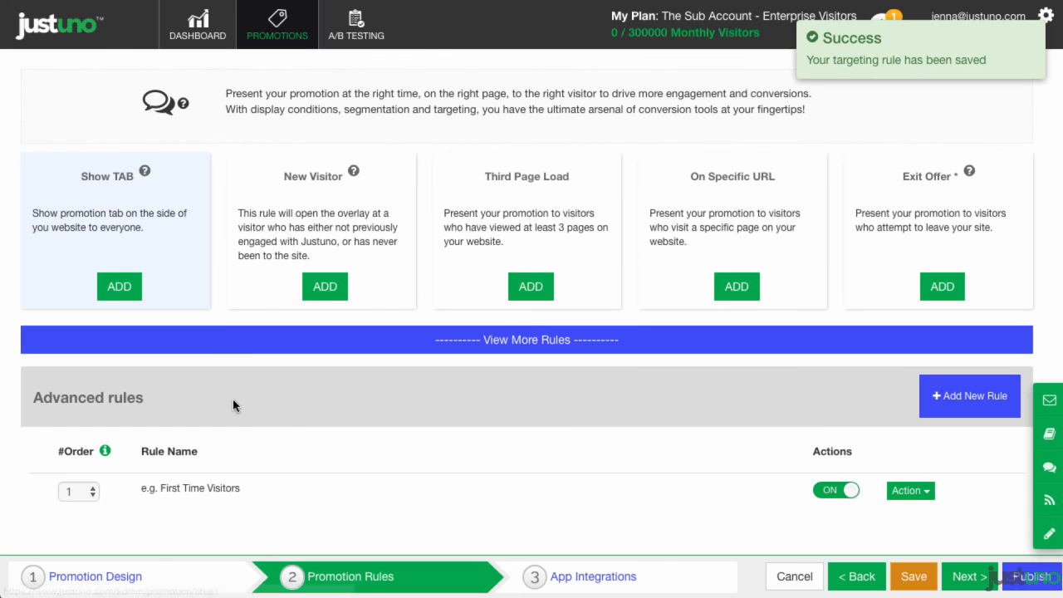